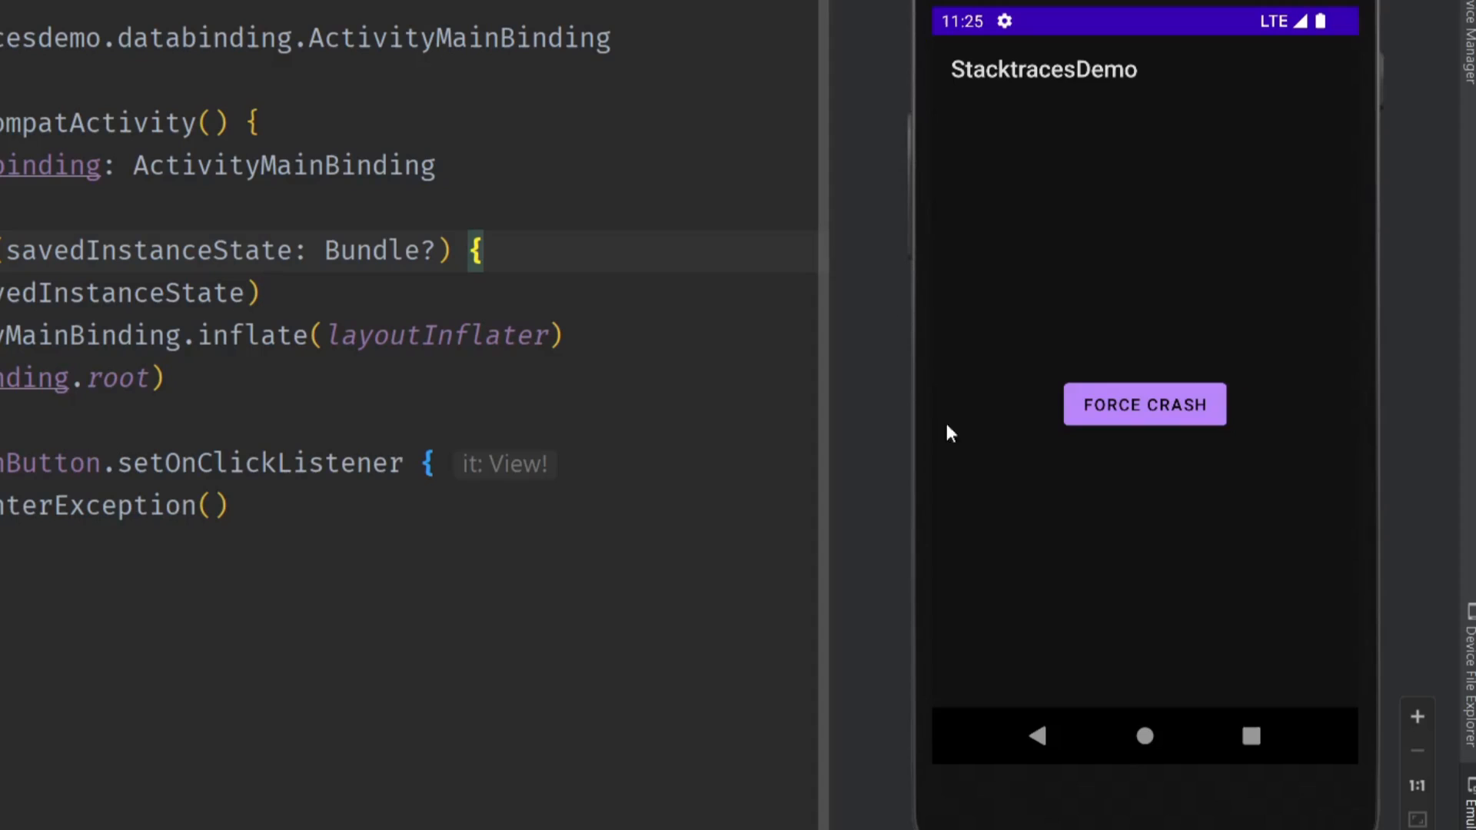
mouse_move(1183, 255)
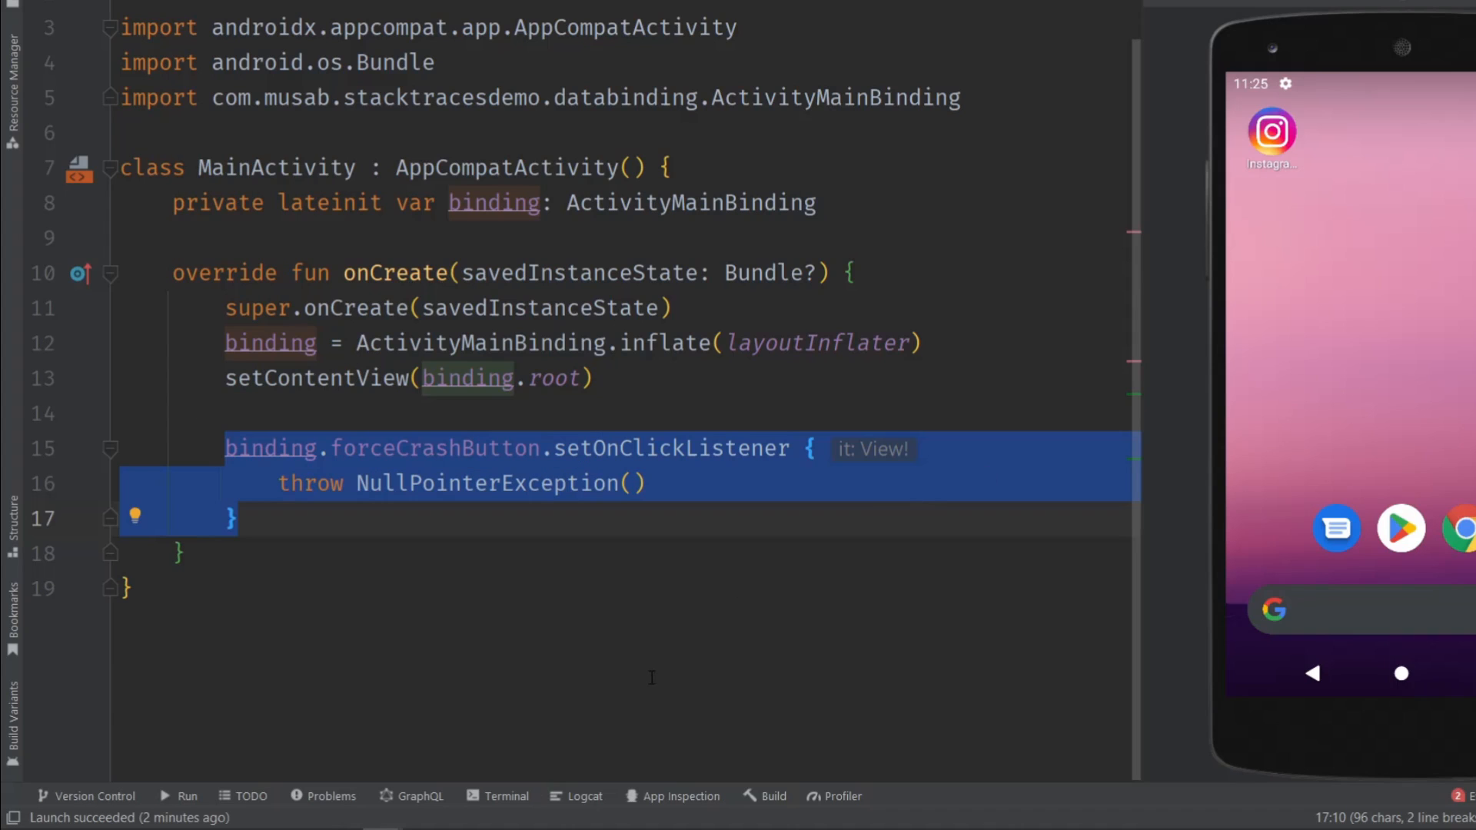
mouse_move(582, 792)
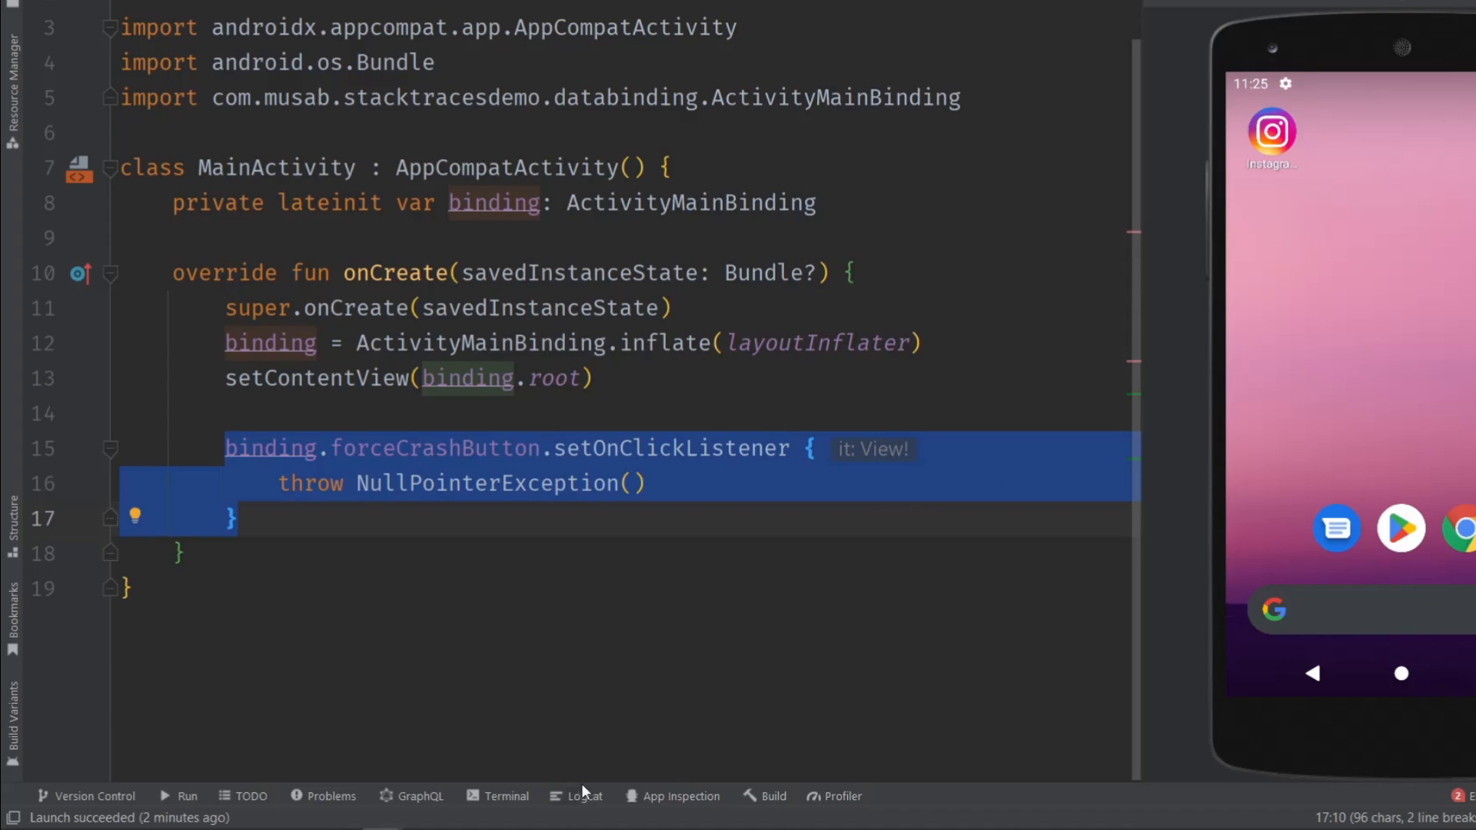
- Open Logcat showing the FATAL EXCEPTION NullPointerException trace citing MainActivity.kt:16
left_click(576, 796)
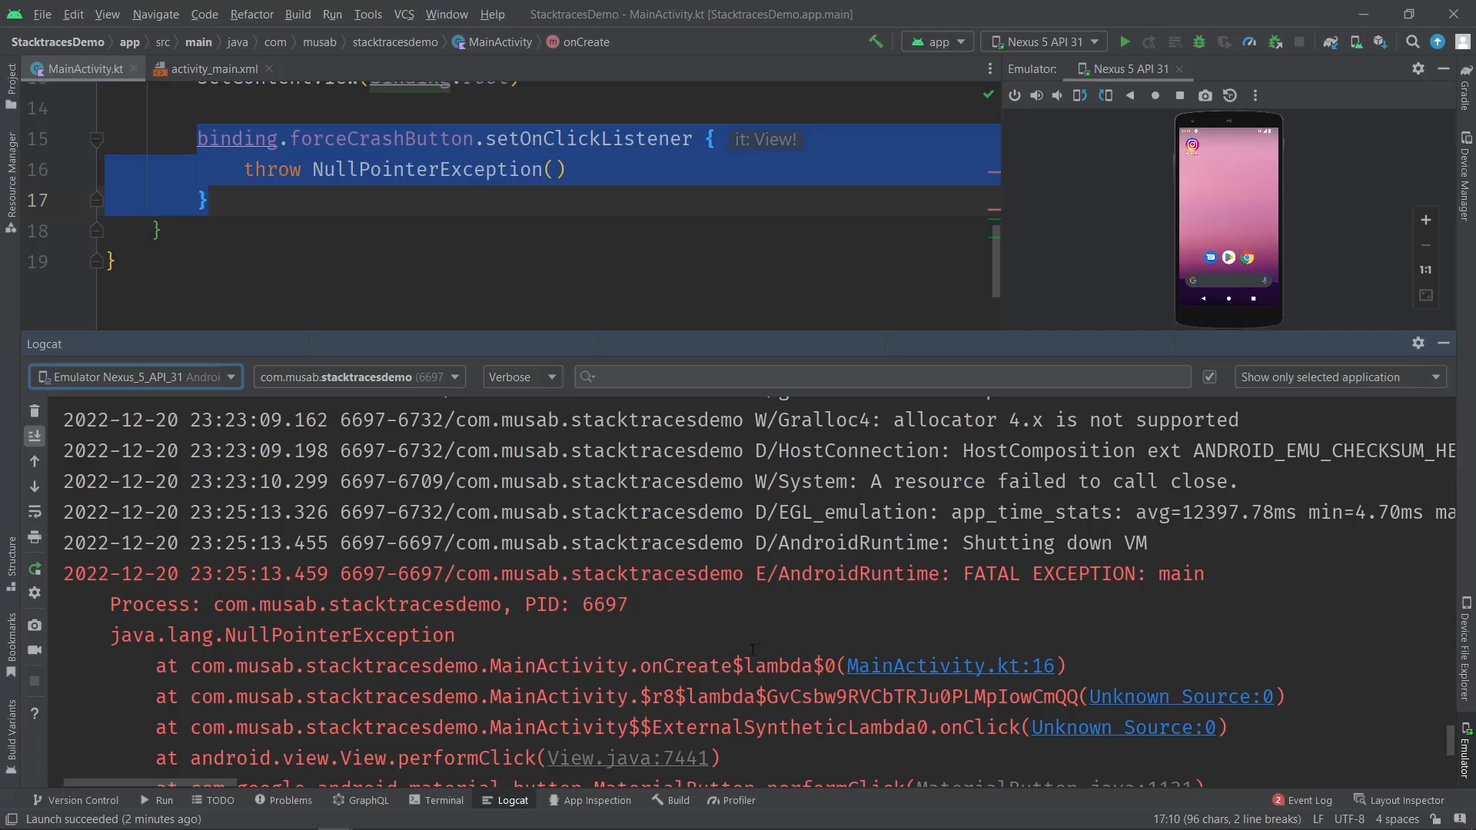
mouse_move(954, 676)
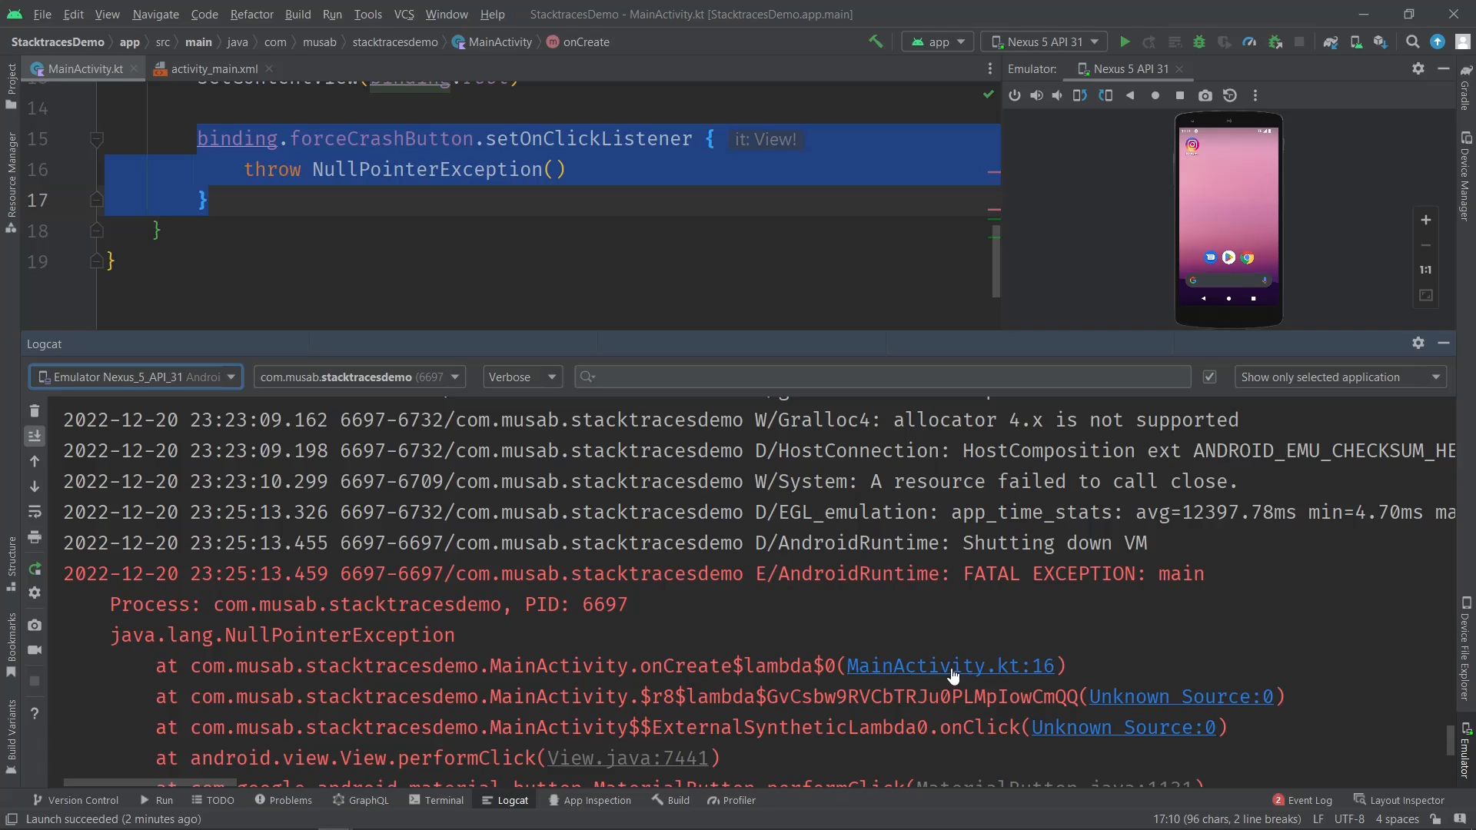
mouse_move(884, 684)
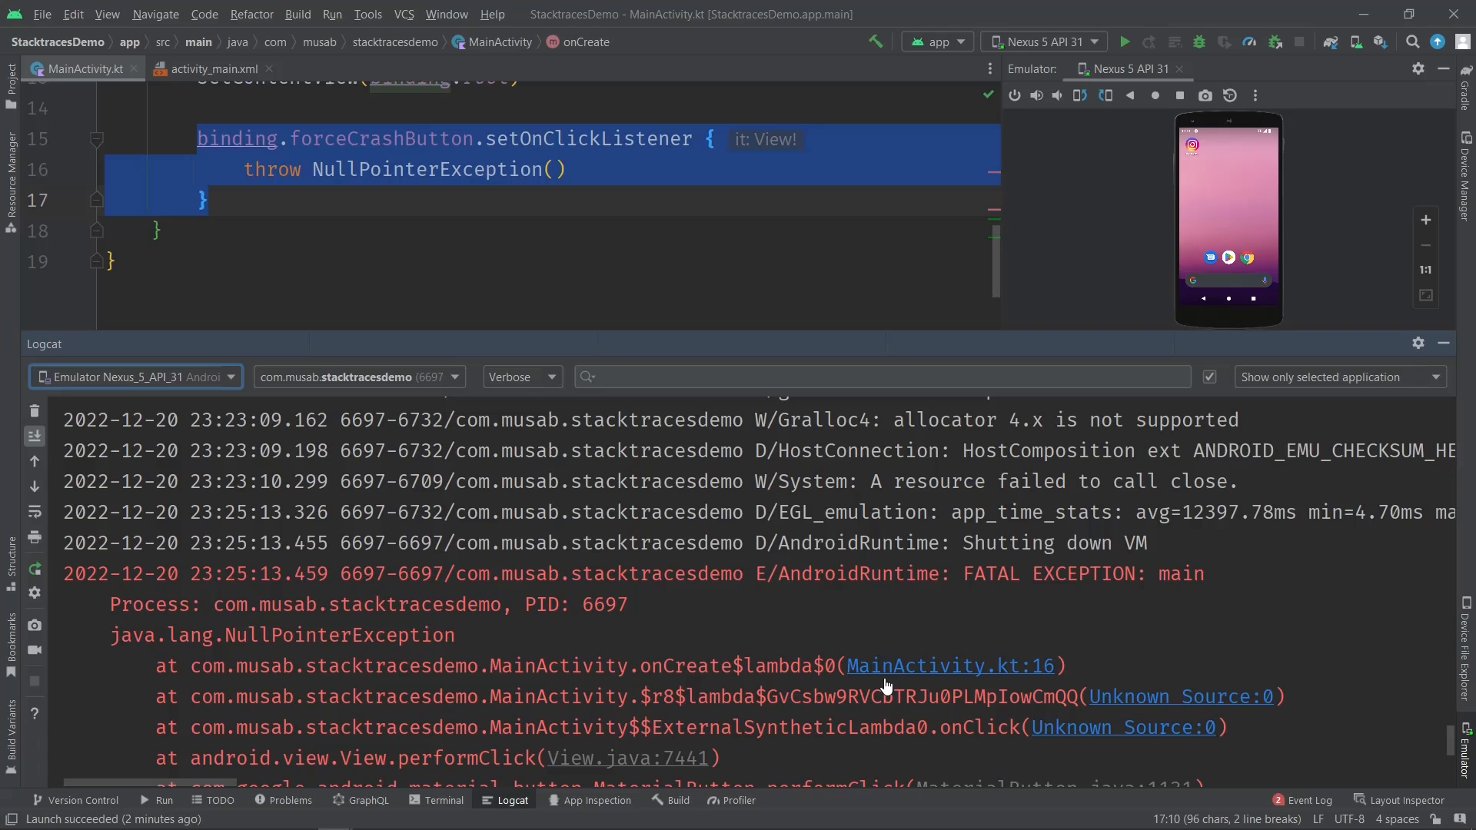
mouse_move(1036, 683)
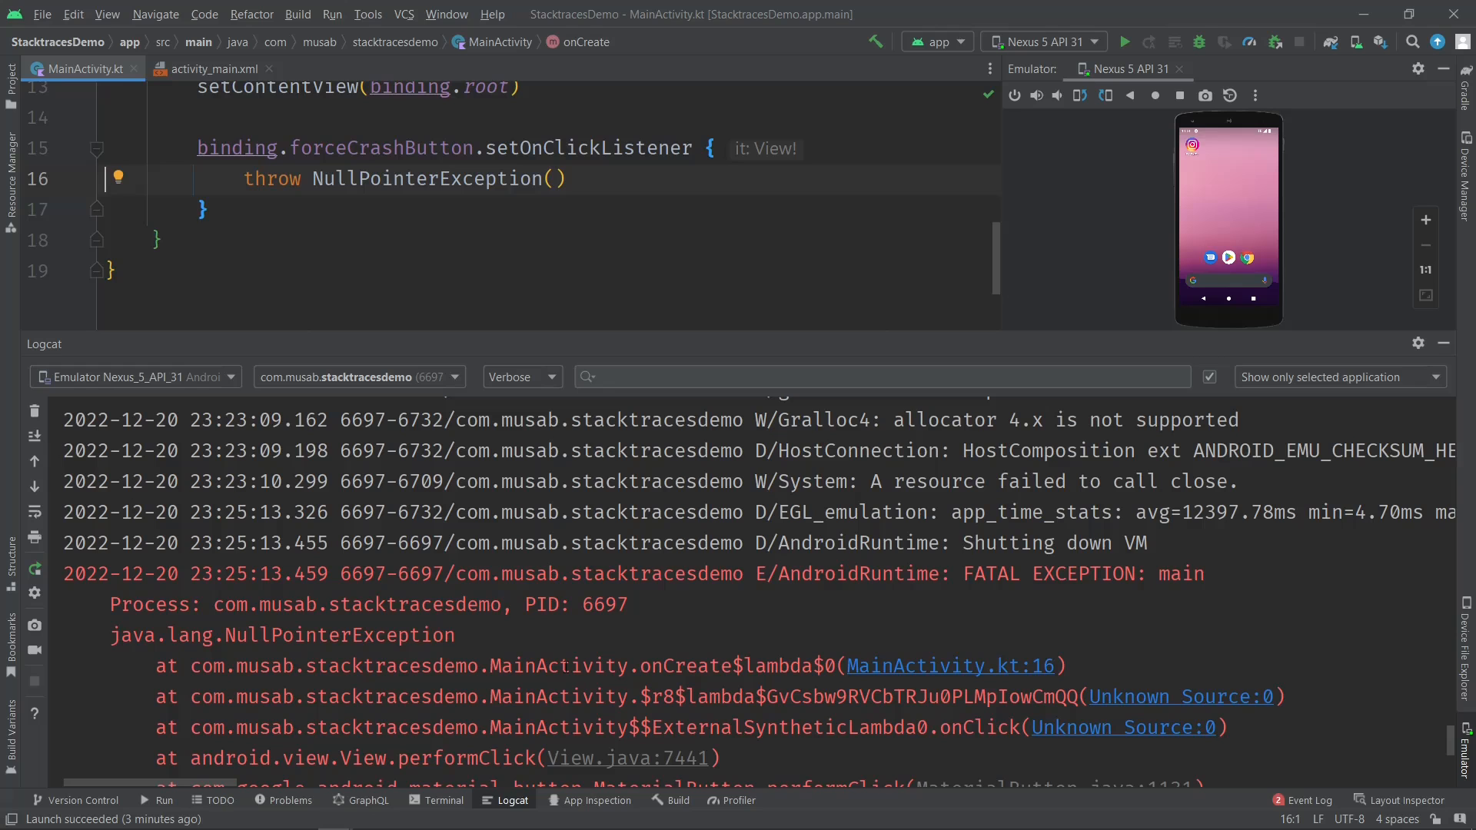
- Scroll down and back up through the NullPointerException crash trace in Logcat
scroll("down", 3)
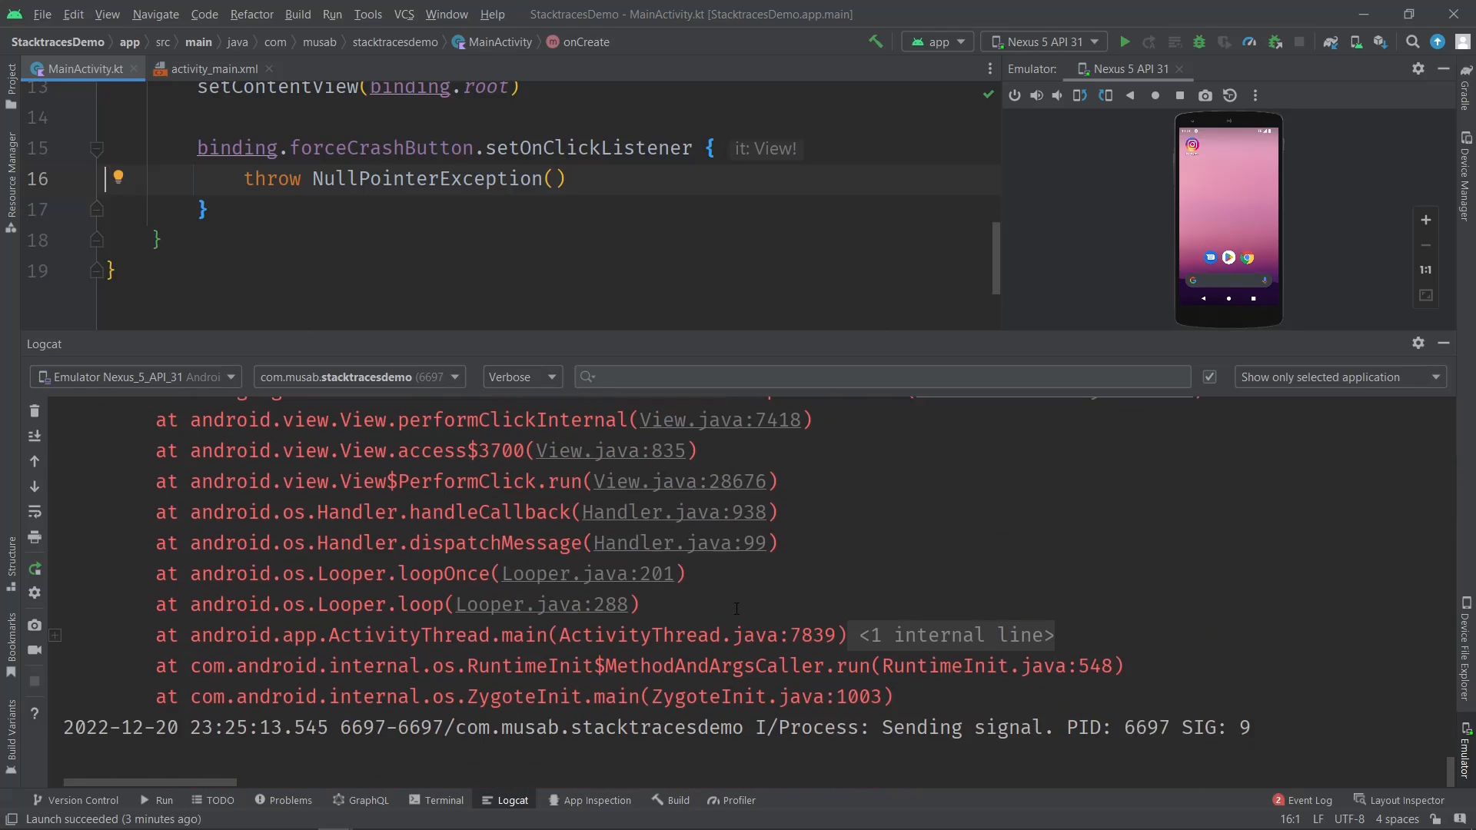
scroll("up", 3)
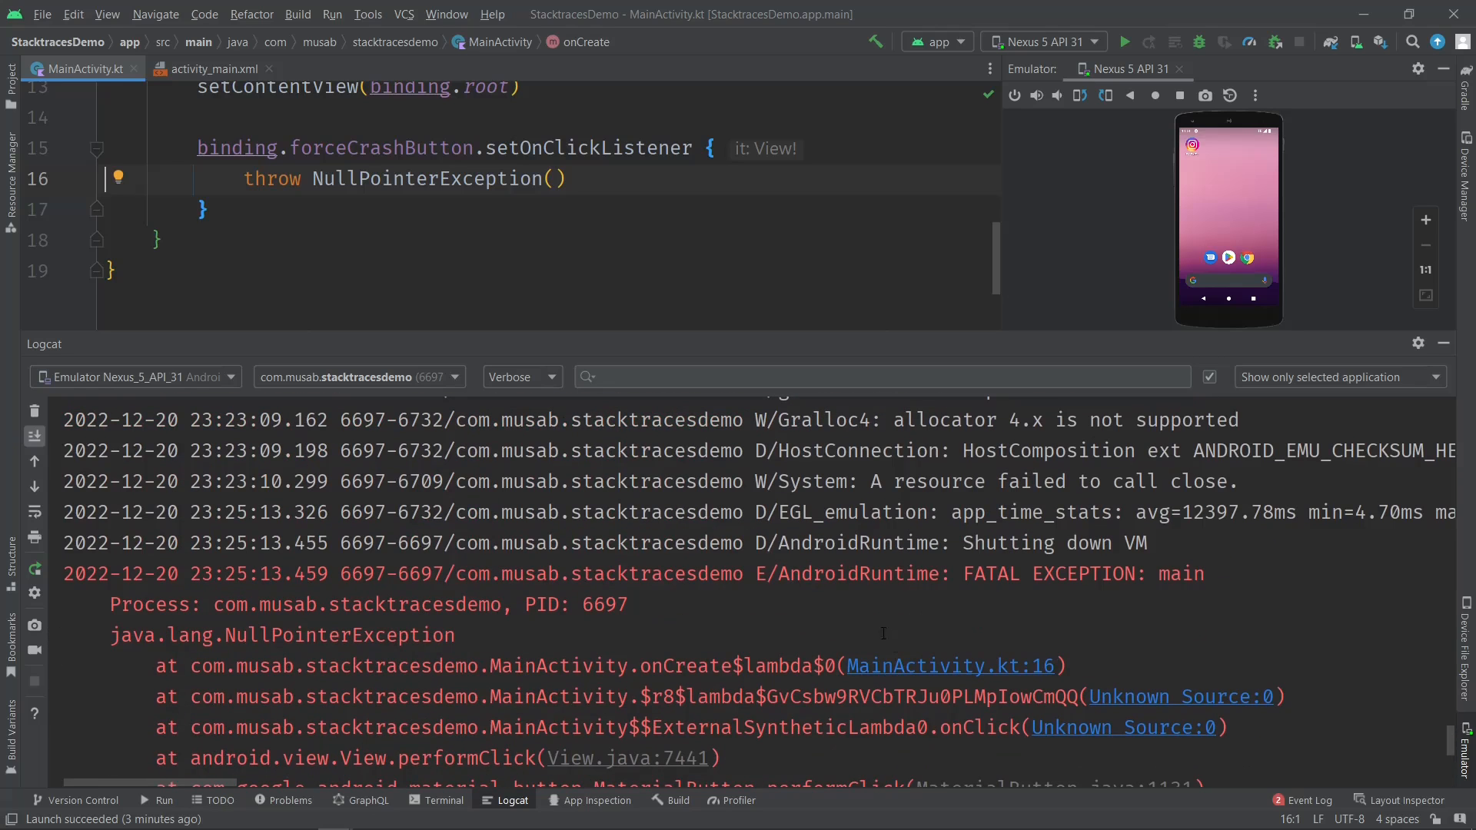
mouse_move(908, 666)
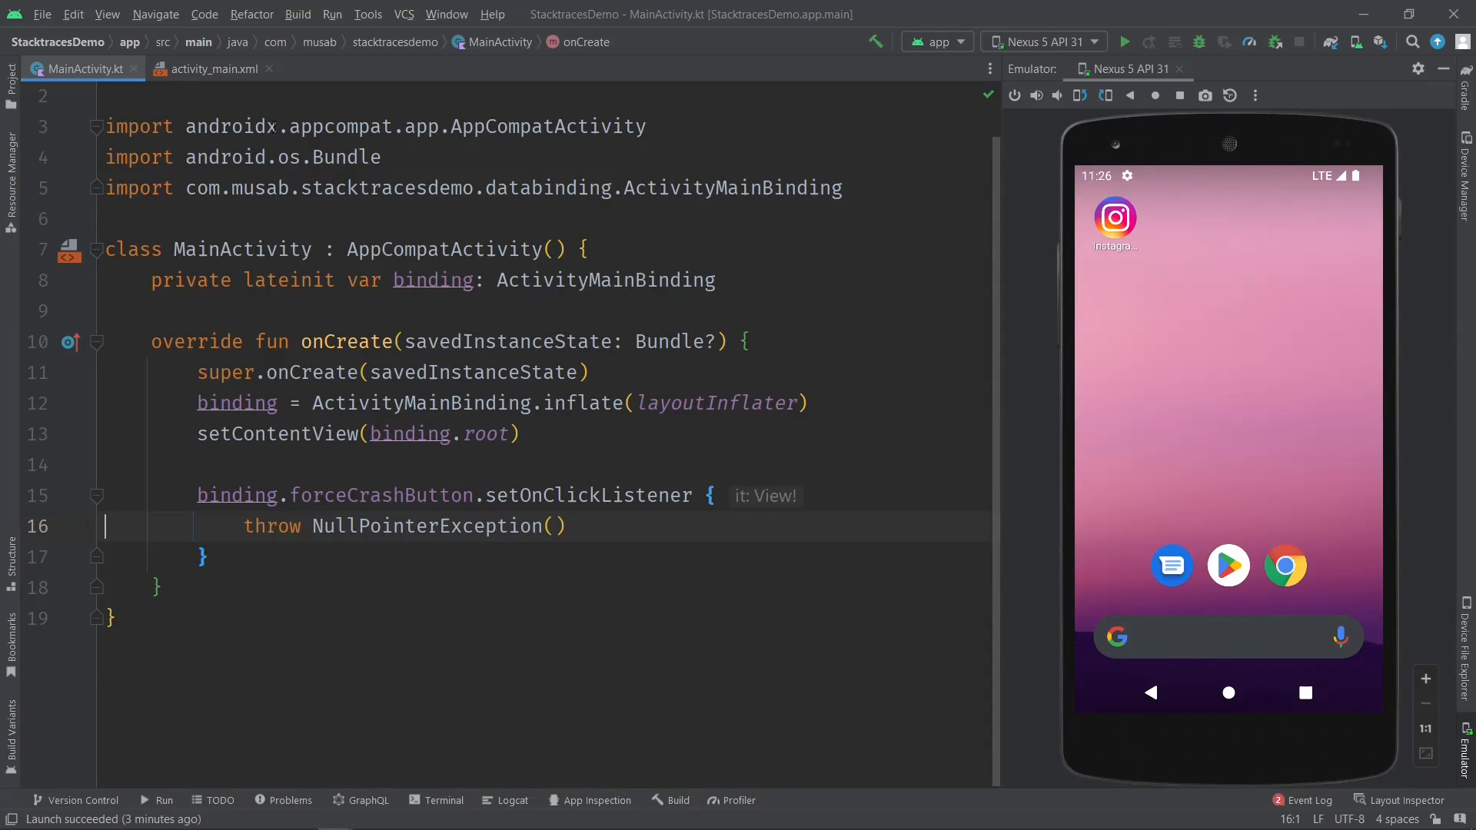
mouse_move(205, 24)
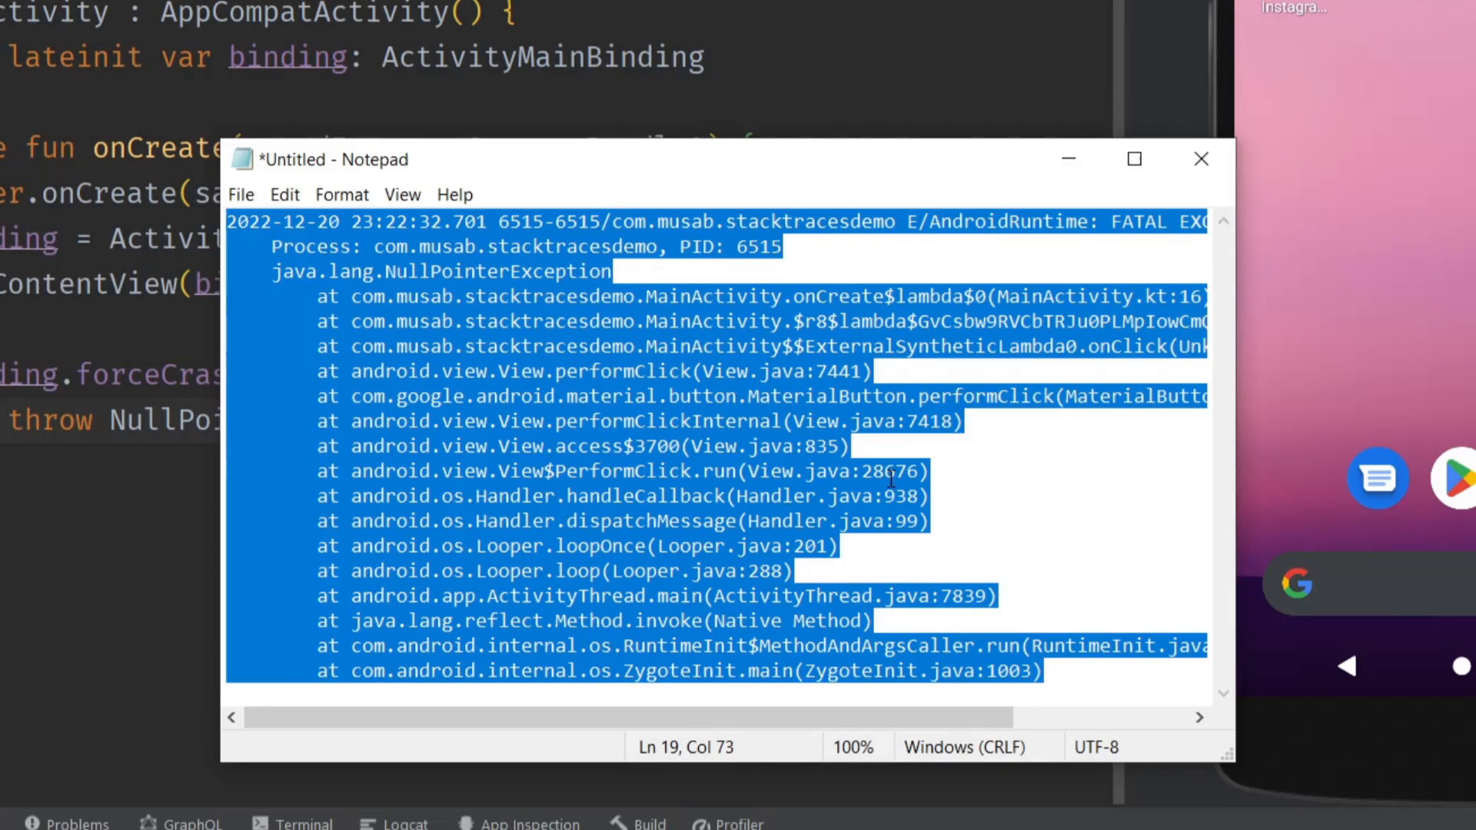
- Open Android Studio's Code menu to reach Analyze Stack Trace or Thread Dump
left_click(1201, 159)
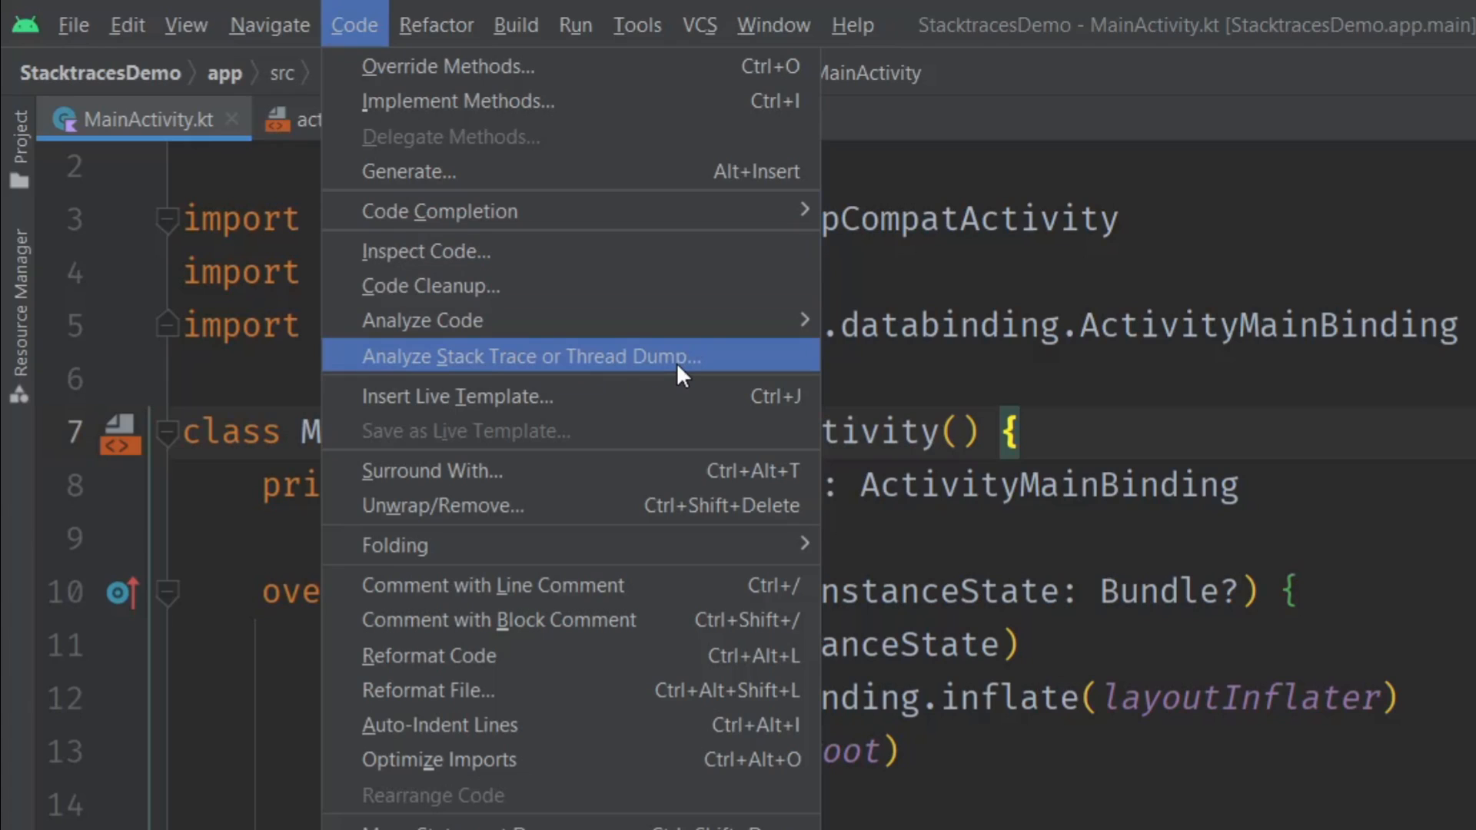
- Choose Analyze Stack Trace or Thread Dump so the copied NullPointerException trace is pasted in
left_click(532, 356)
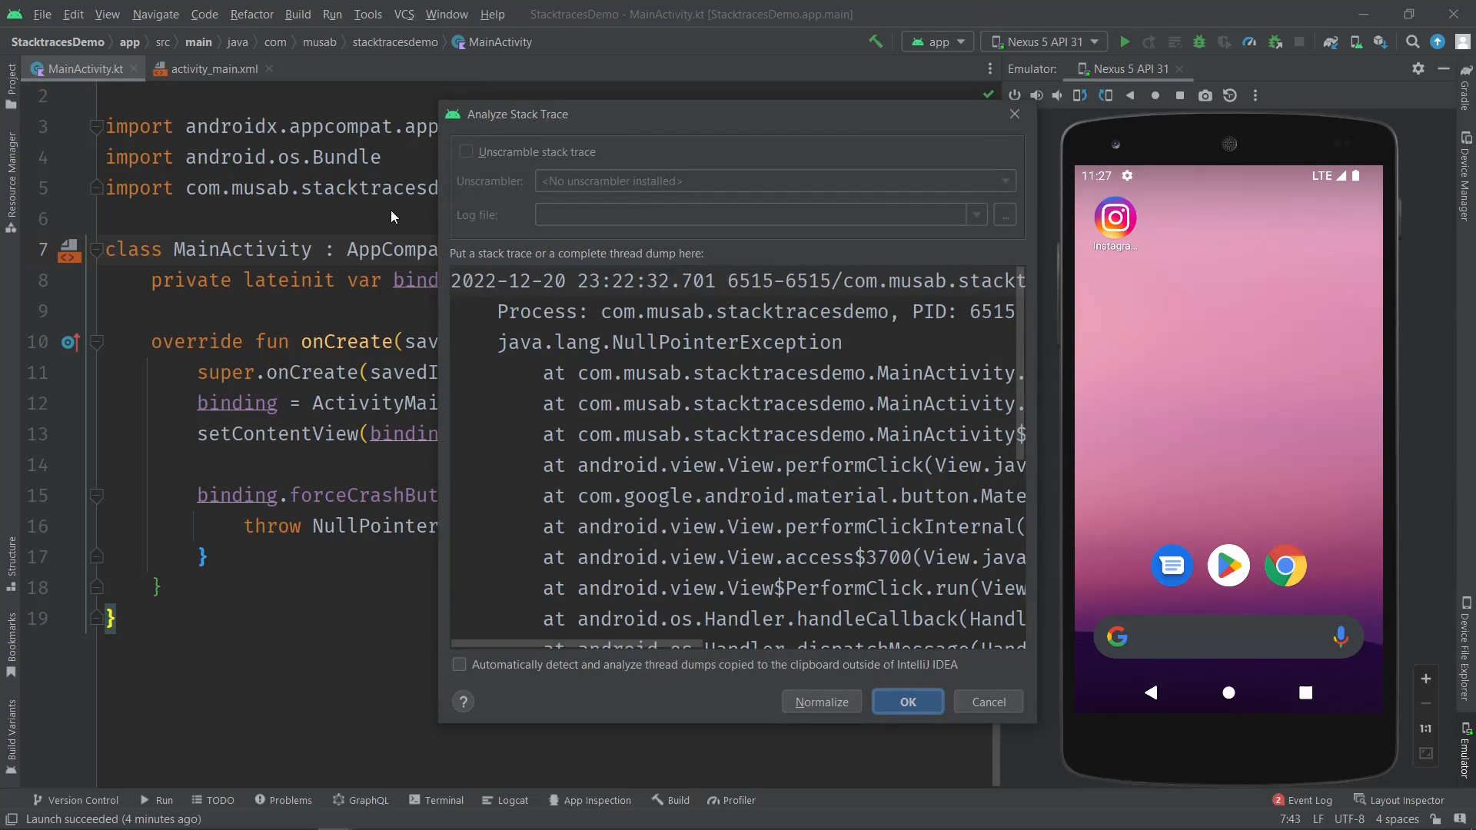
mouse_move(697, 123)
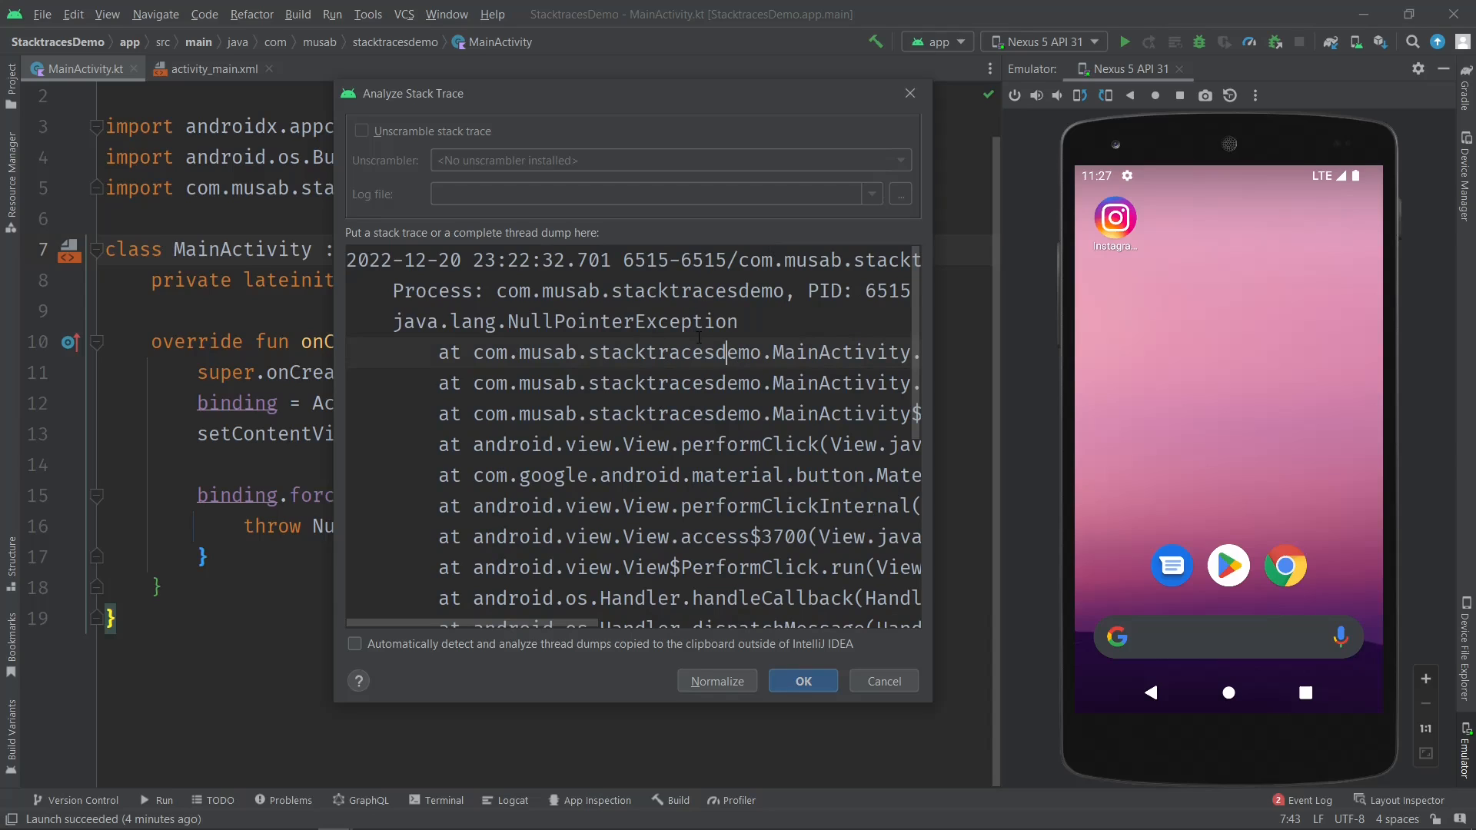
- Analyze the pasted trace in the Run window and follow its MainActivity.kt:16 link
left_click(801, 680)
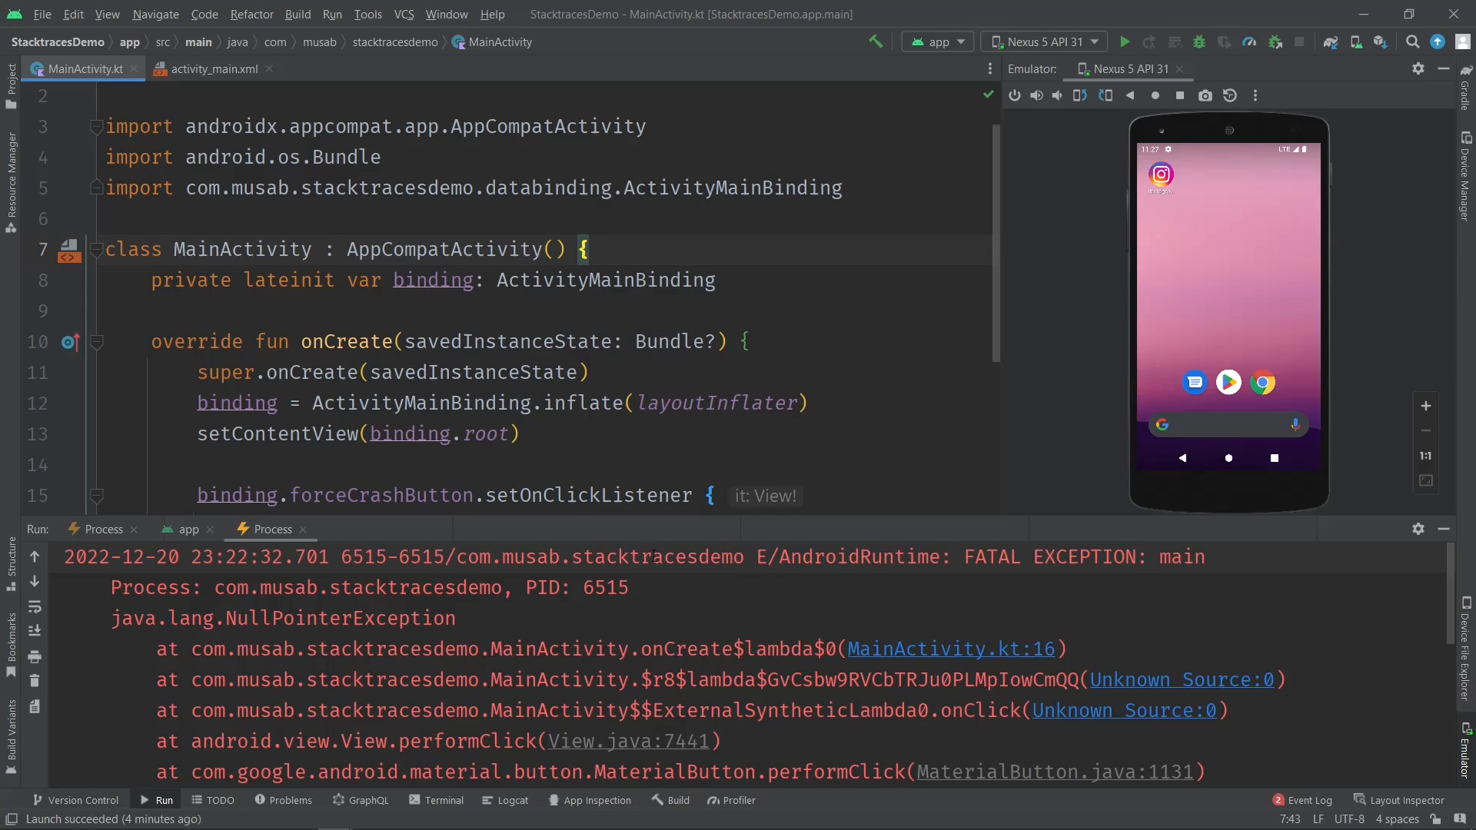
mouse_move(599, 512)
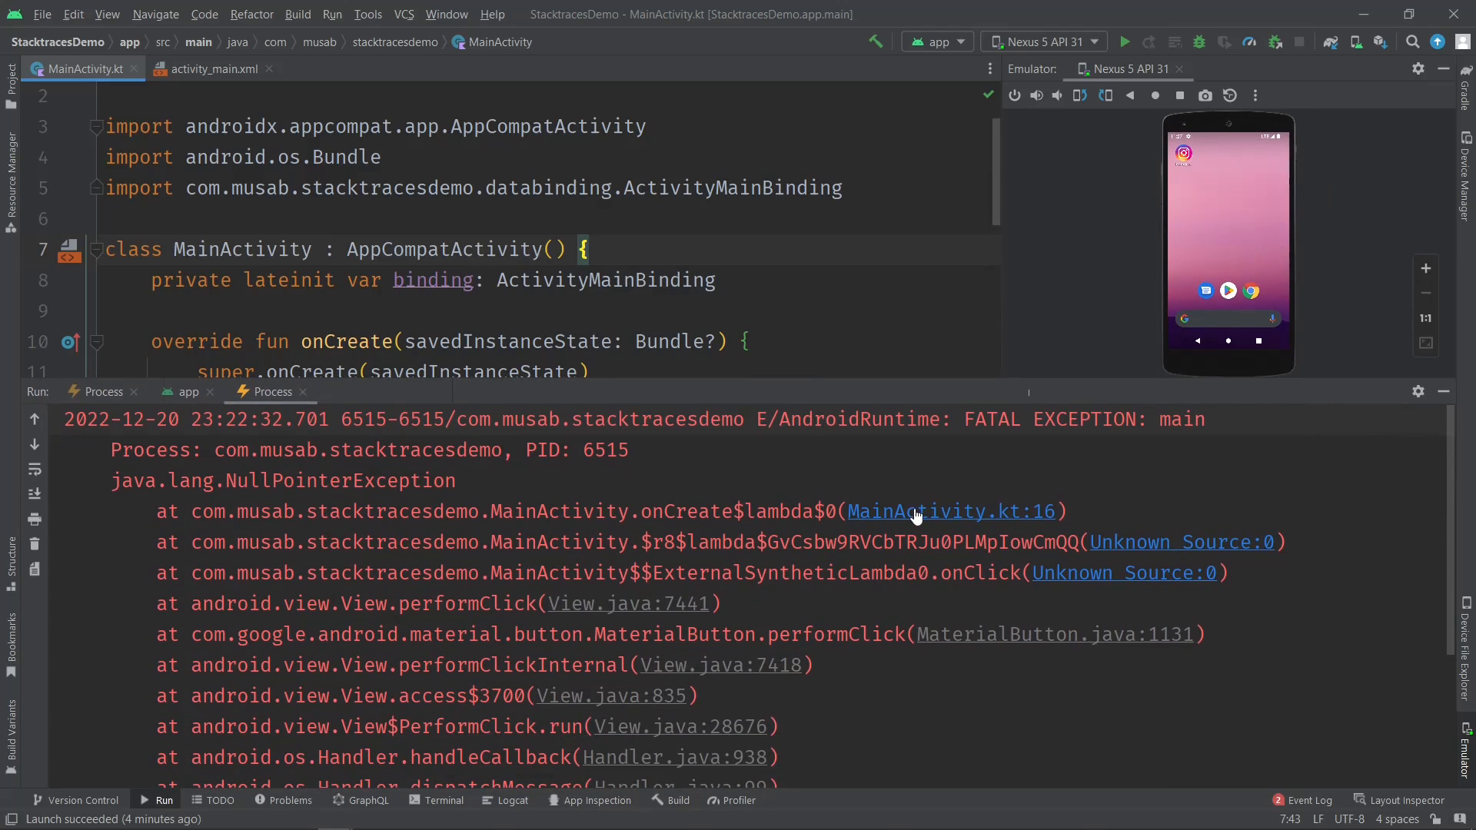
left_click(949, 511)
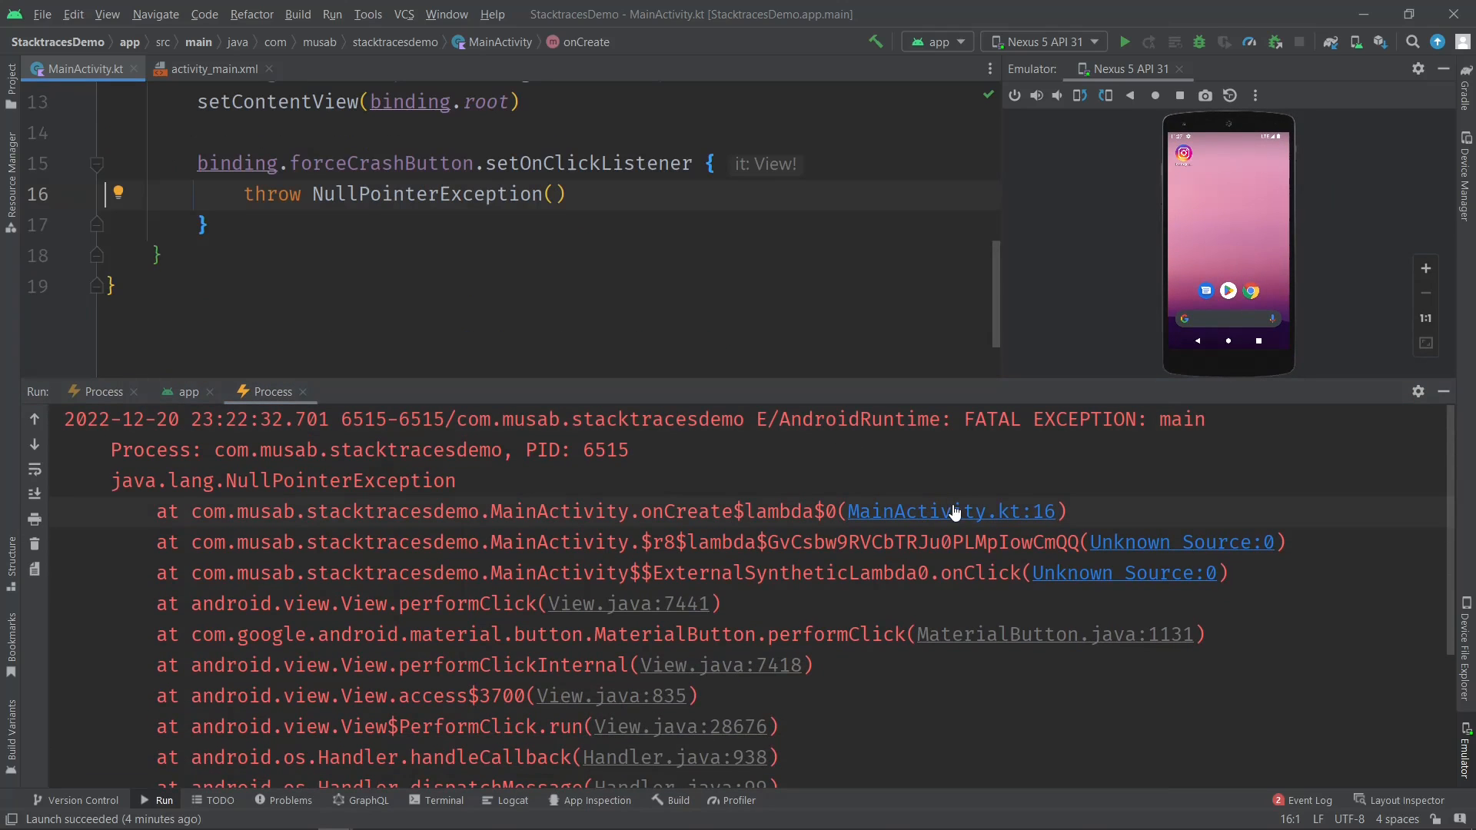